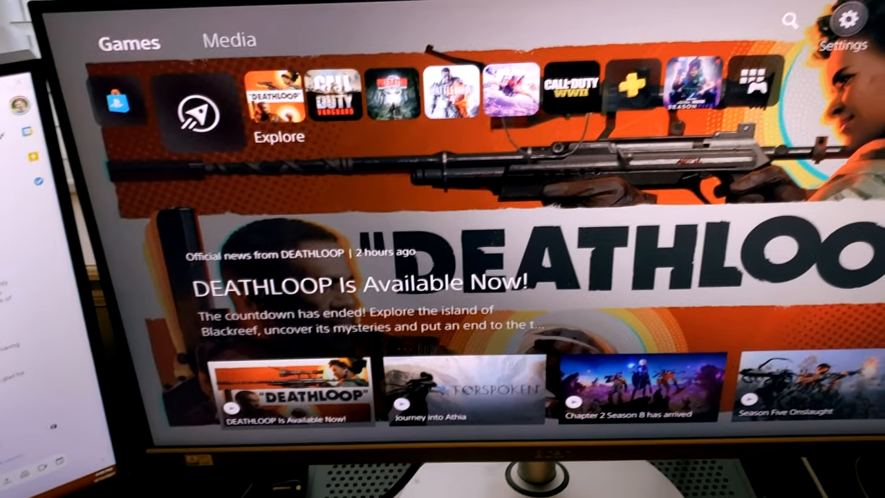
Step: Show the PS5 Video Output Information: 3840 × 2160, 60 Hz, YUV422, HDR supported
{"action": "left_click", "coordinate": [846, 25]}
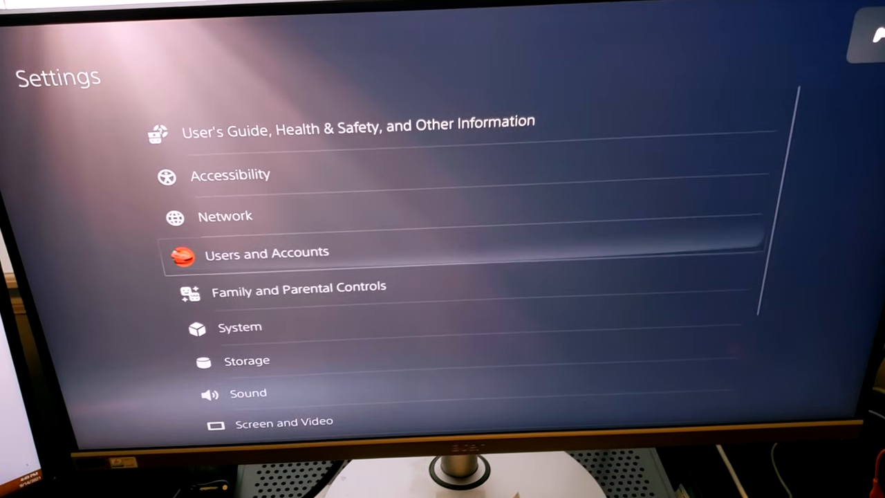
{"action": "scroll", "scroll_direction": "down", "scroll_amount": 3}
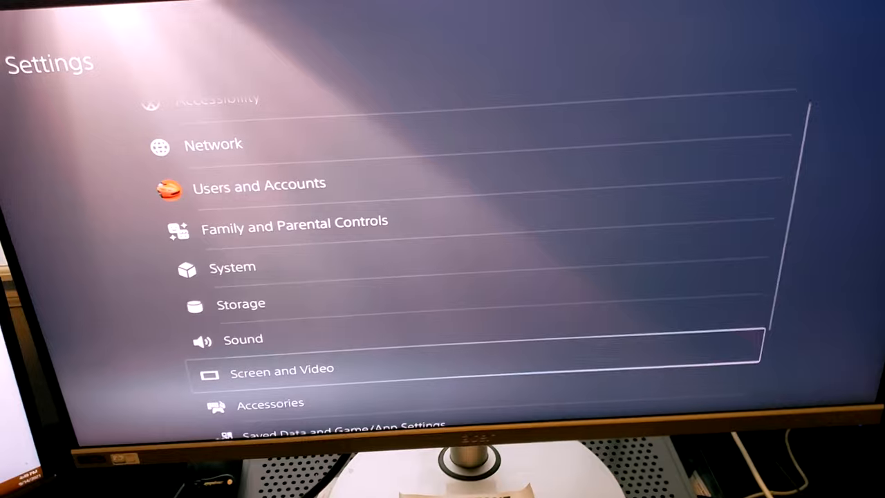
{"action": "left_click", "coordinate": [282, 368]}
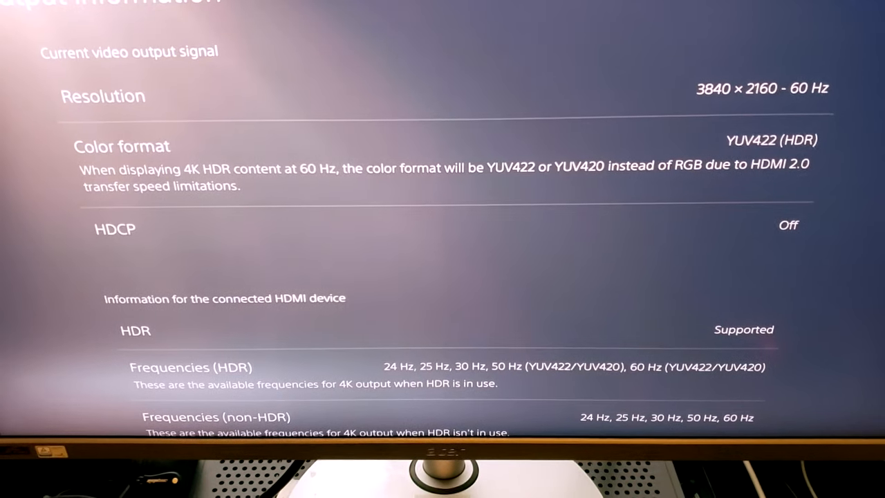
{"action": "scroll", "scroll_direction": "down", "scroll_amount": 3}
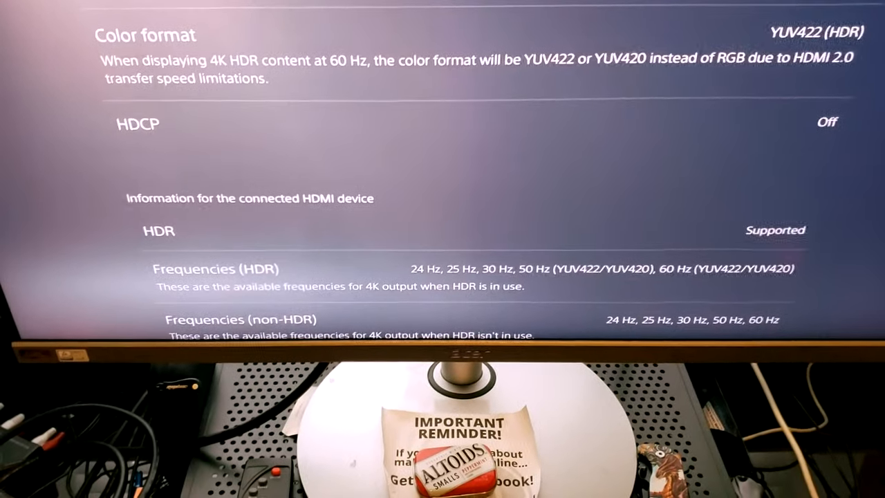
{"action": "scroll", "scroll_direction": "down", "scroll_amount": 3}
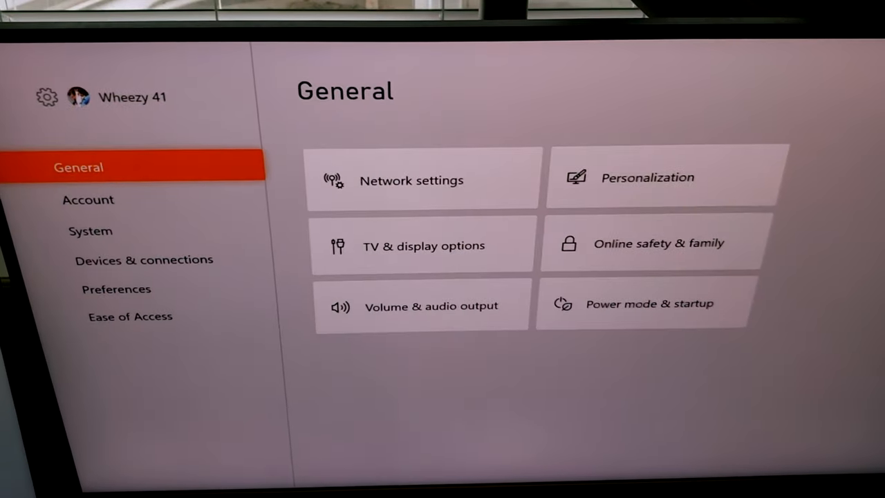
Step: Show the Xbox TV & display options: 4K UHD resolution at 60 Hz
{"action": "left_click", "coordinate": [422, 246]}
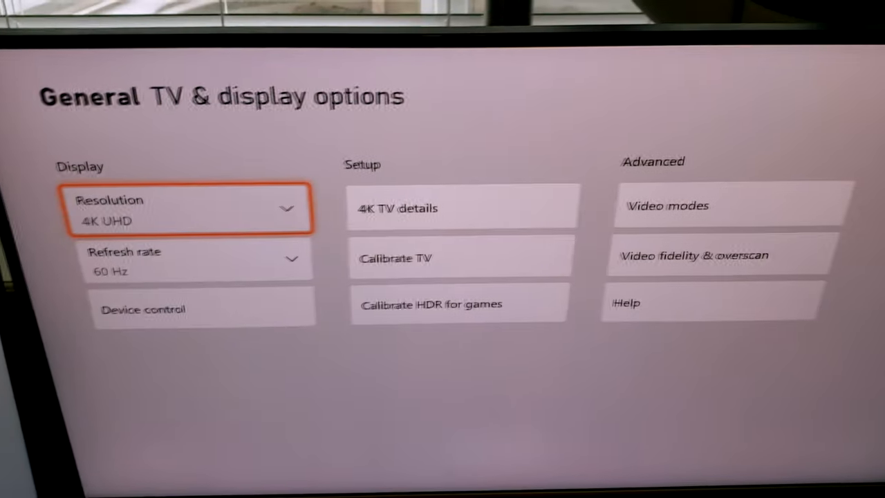
{"action": "left_click", "coordinate": [397, 207]}
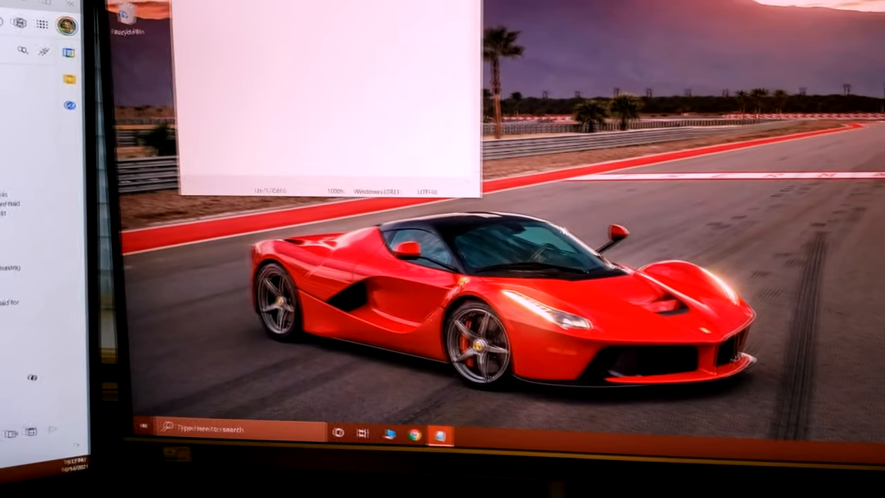
Step: Enter 'hello' at the start of the untitled Notepad note as a keyboard test
{"action": "type", "text": "hello hello"}
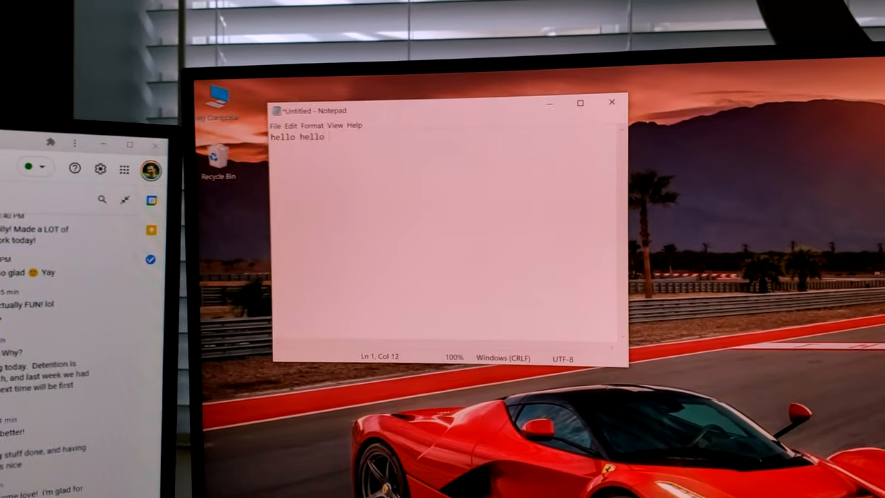
Step: Add random test letters 'therekjghkjh' and 'hello thrtrre' after hello in the note
{"action": "type", "text": "therekjghkjh"}
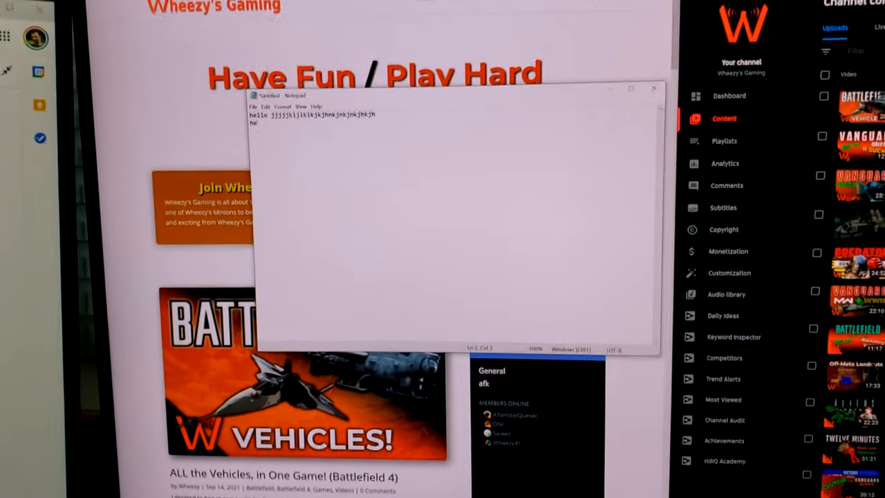
{"action": "type", "text": "hello thrtrrejhkjhlkjh Hello"}
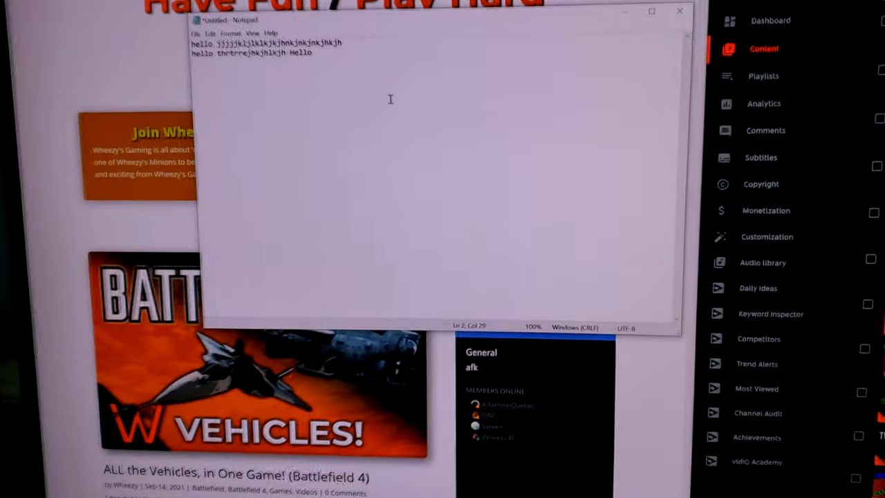
Step: Continue the second test line of the note with 'he'
{"action": "type", "text": "he"}
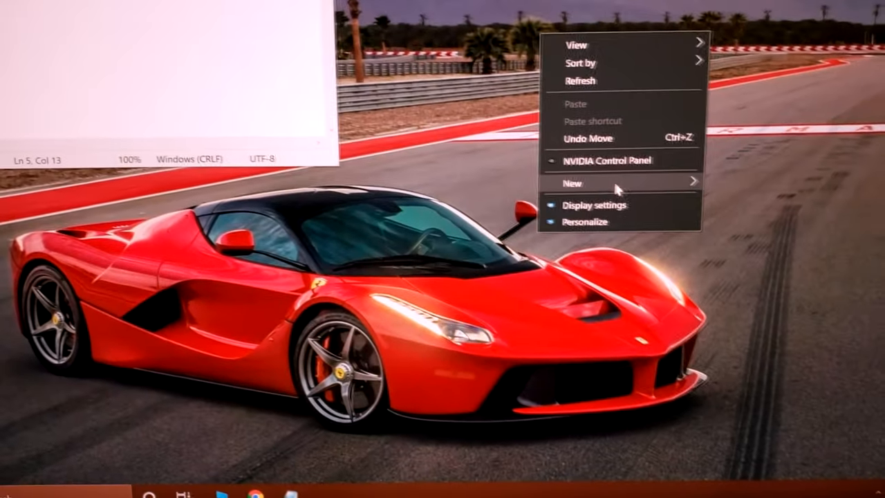
Step: Show Display settings with 3840 × 2160 resolution and Duplicate these displays
{"action": "left_click", "coordinate": [595, 205]}
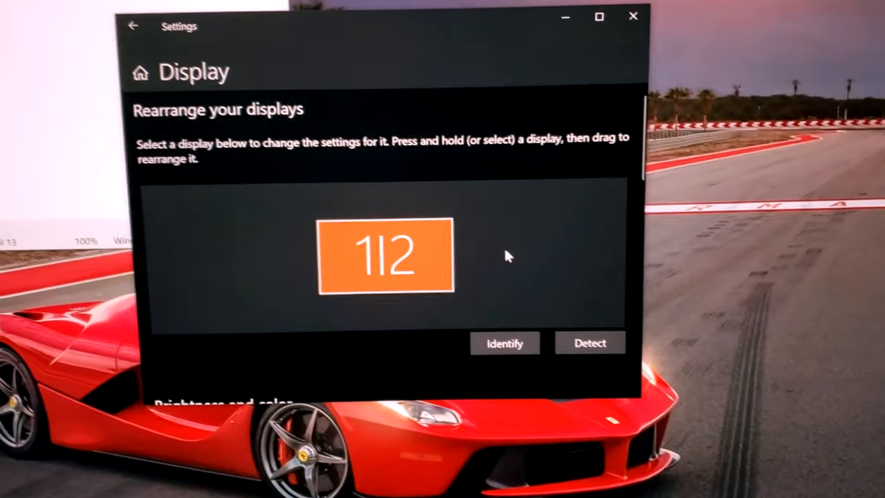
{"action": "scroll", "scroll_direction": "down", "scroll_amount": 3}
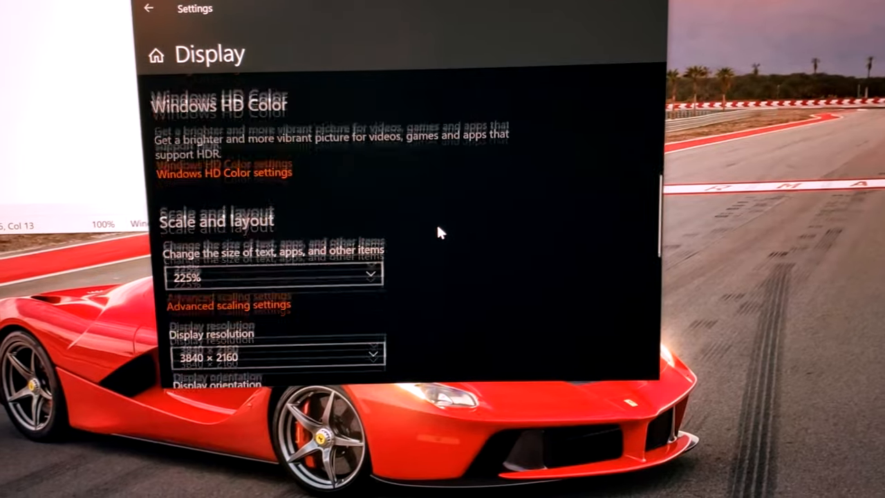
{"action": "scroll", "scroll_direction": "down", "scroll_amount": 3}
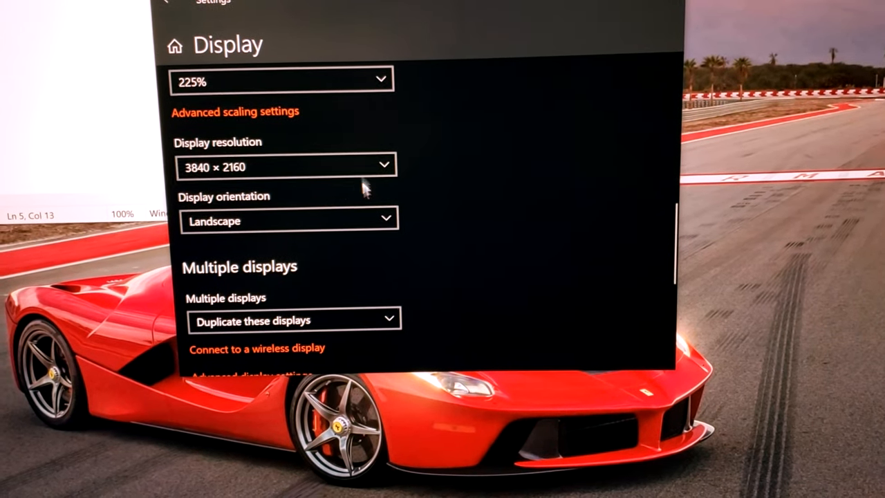
{"action": "left_click", "coordinate": [284, 167]}
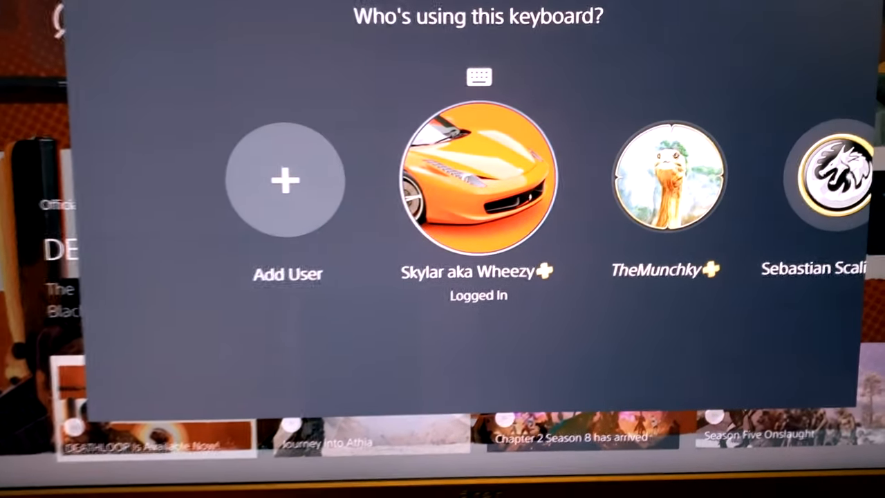
Step: Answer the PS5 prompts assigning the connected keyboard and mouse to a user
{"action": "left_click", "coordinate": [479, 180]}
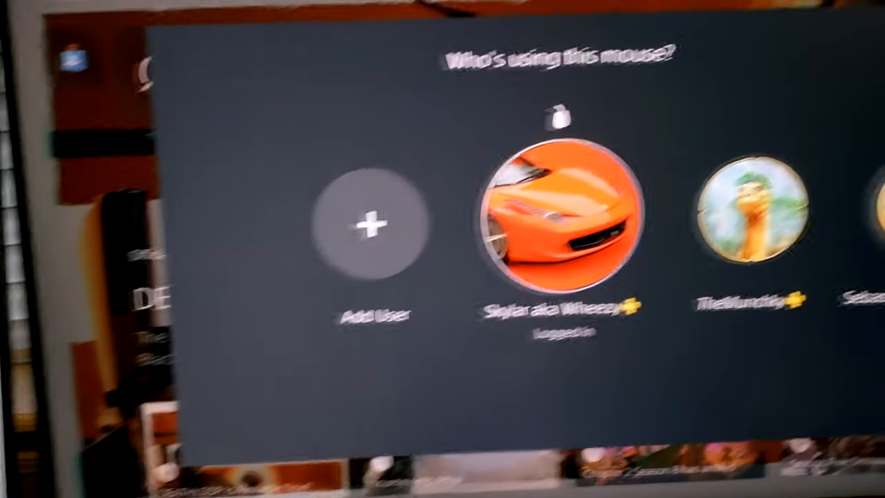
{"action": "left_click", "coordinate": [554, 219]}
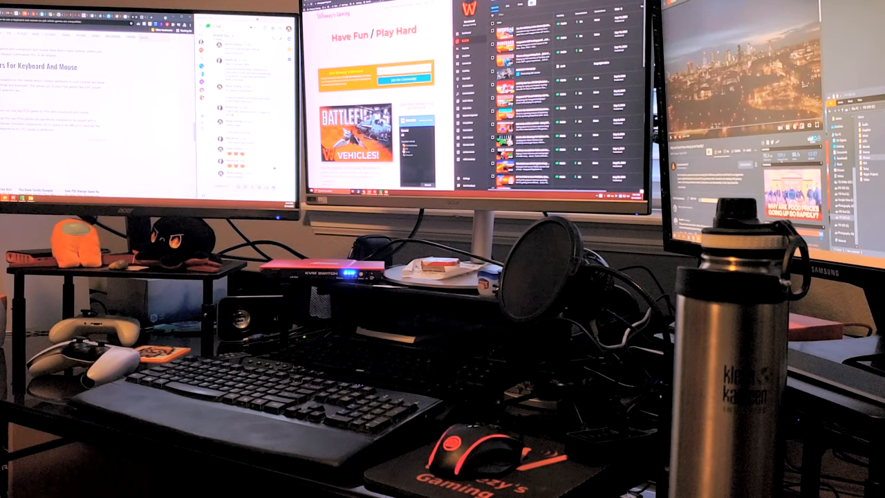
{"action": "mouse_move", "coordinate": [471, 429]}
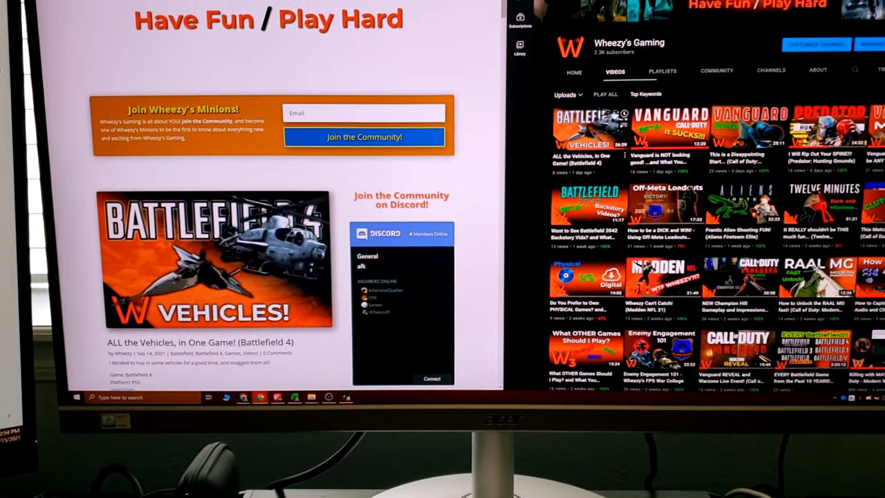
Step: Return to the PC desktop showing the gaming website beside the video channel page
{"action": "left_click", "coordinate": [589, 127]}
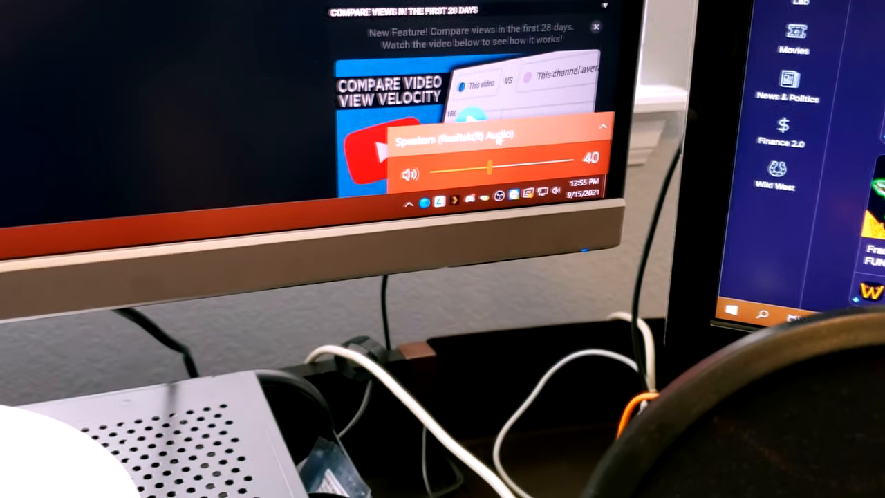
Step: Expand the Select playback device list from the taskbar volume flyout
{"action": "left_click", "coordinate": [457, 133]}
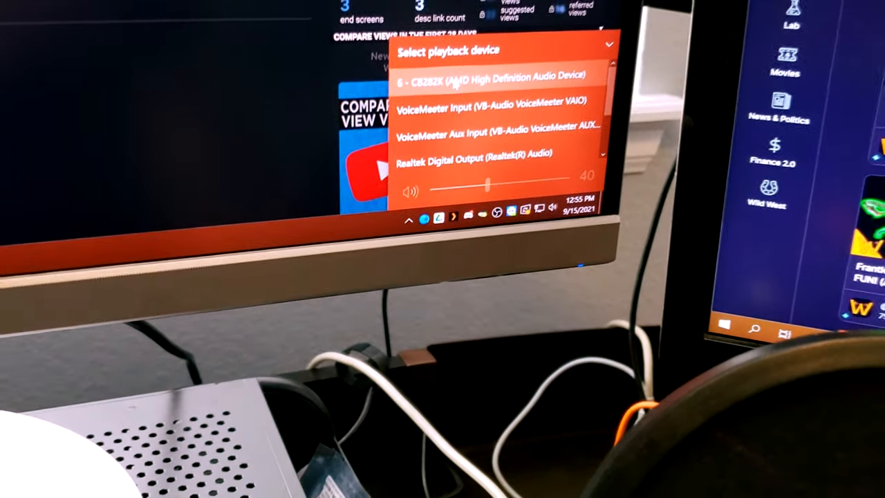